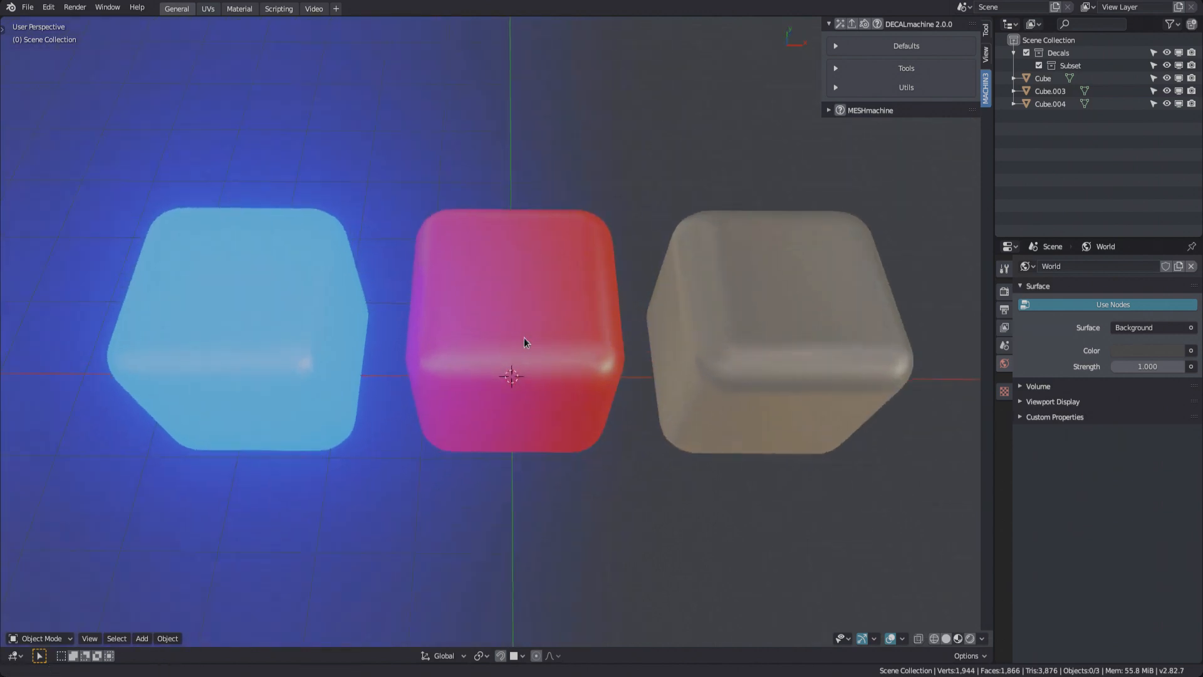
Step: Zoom in on the red cube's front face to inspect the four-recess Examples_001.002 decal
left_click_drag(525, 341, 760, 325)
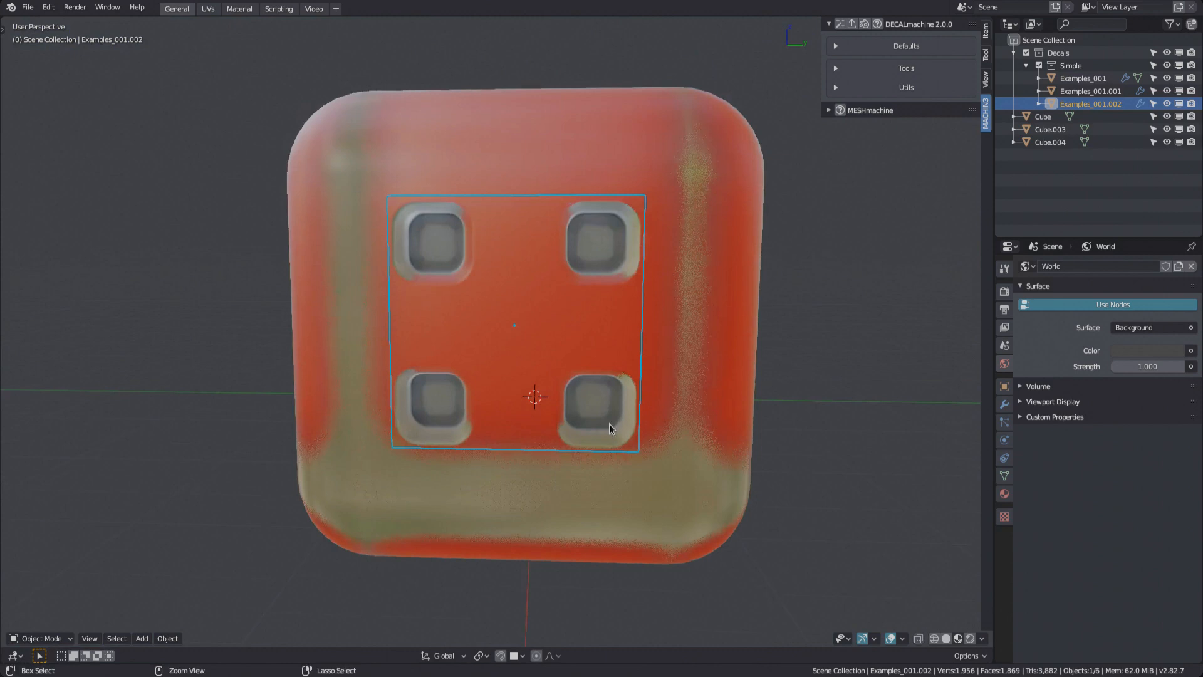
left_click_drag(610, 428, 549, 344)
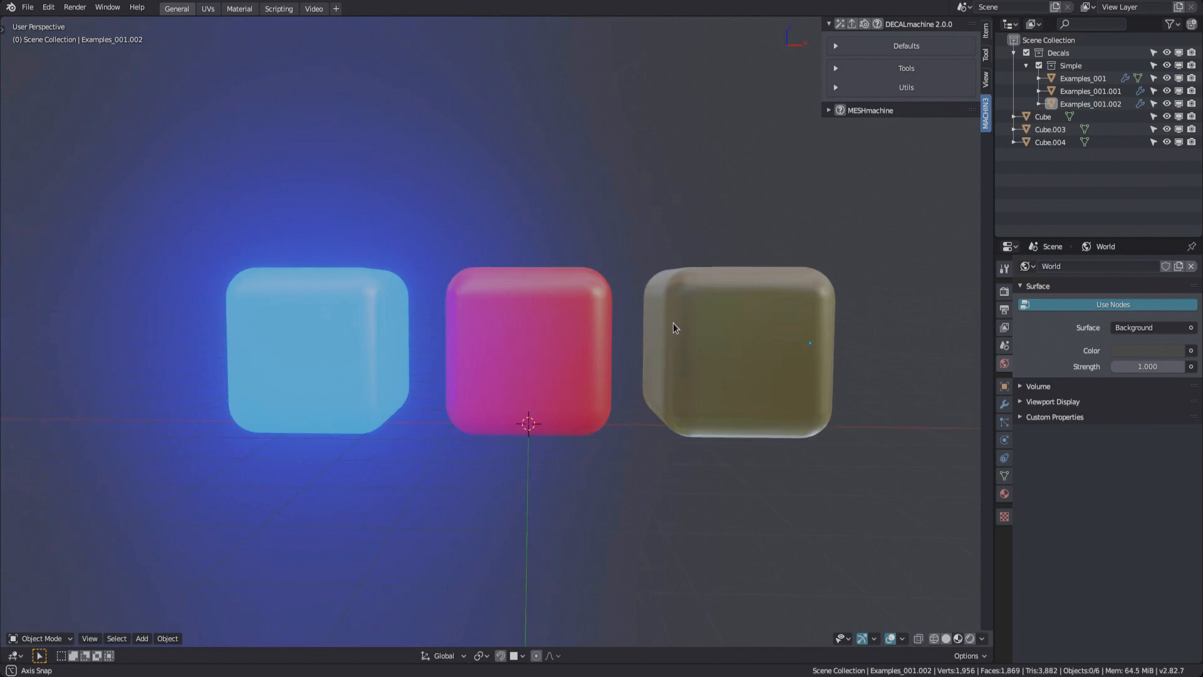
left_click_drag(676, 328, 624, 361)
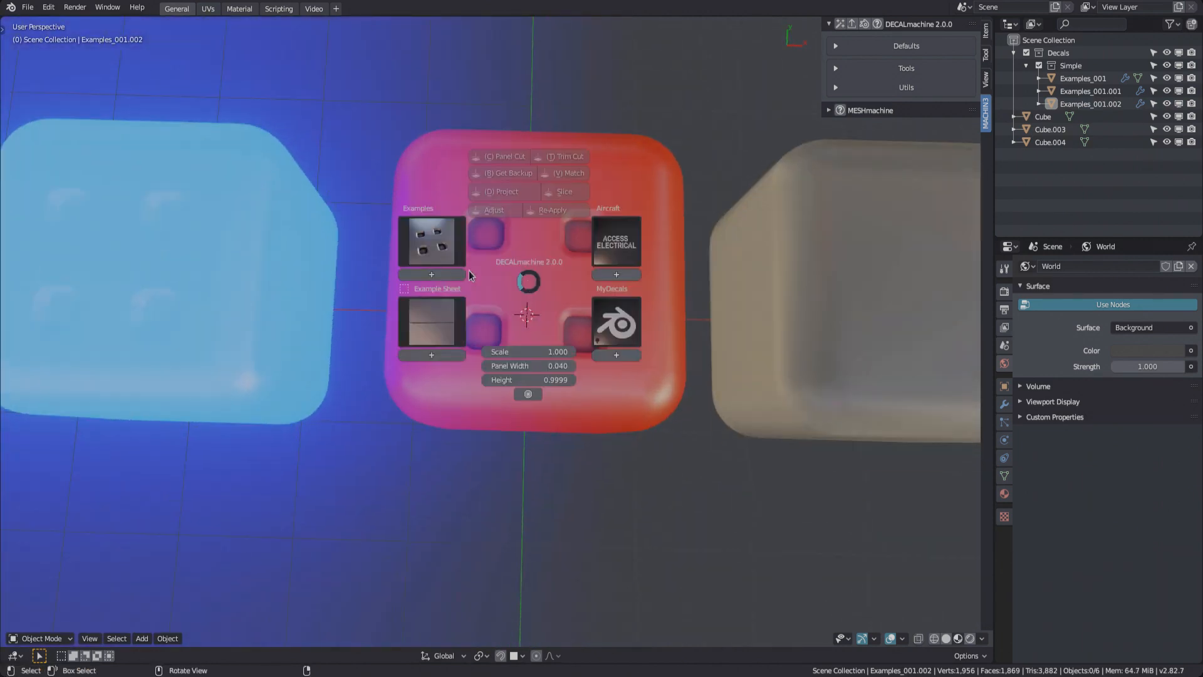
Step: Insert the flat square Examples_018 decal at the centre of the red cube's face
left_click(527, 281)
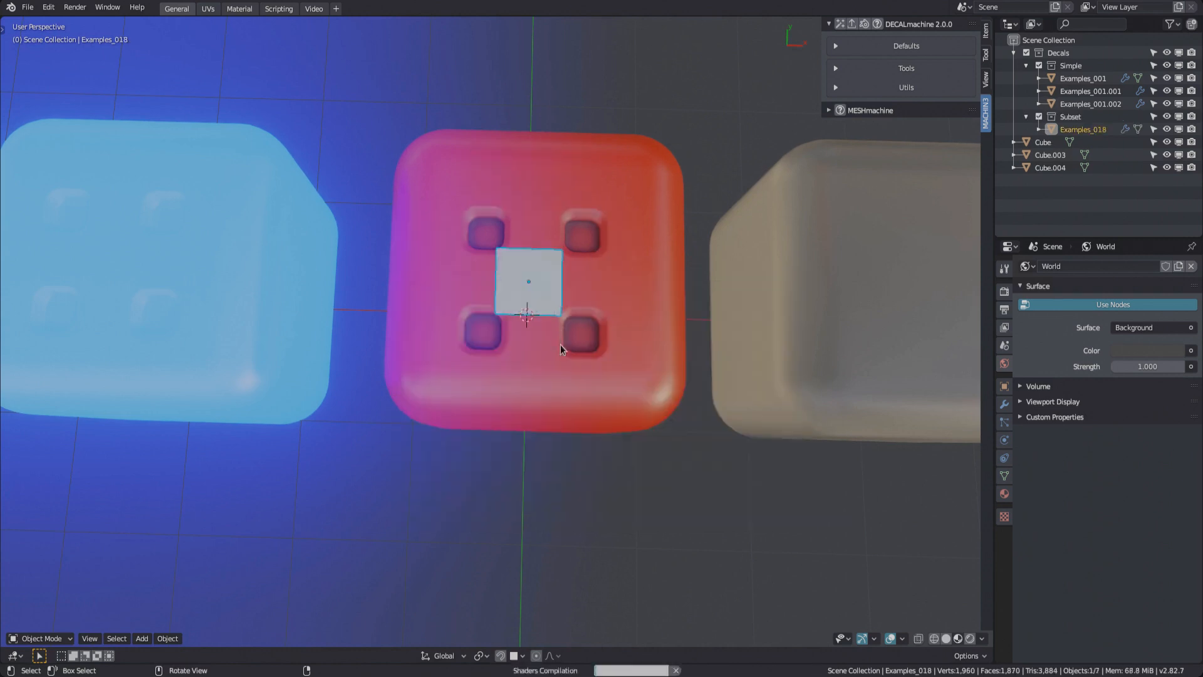